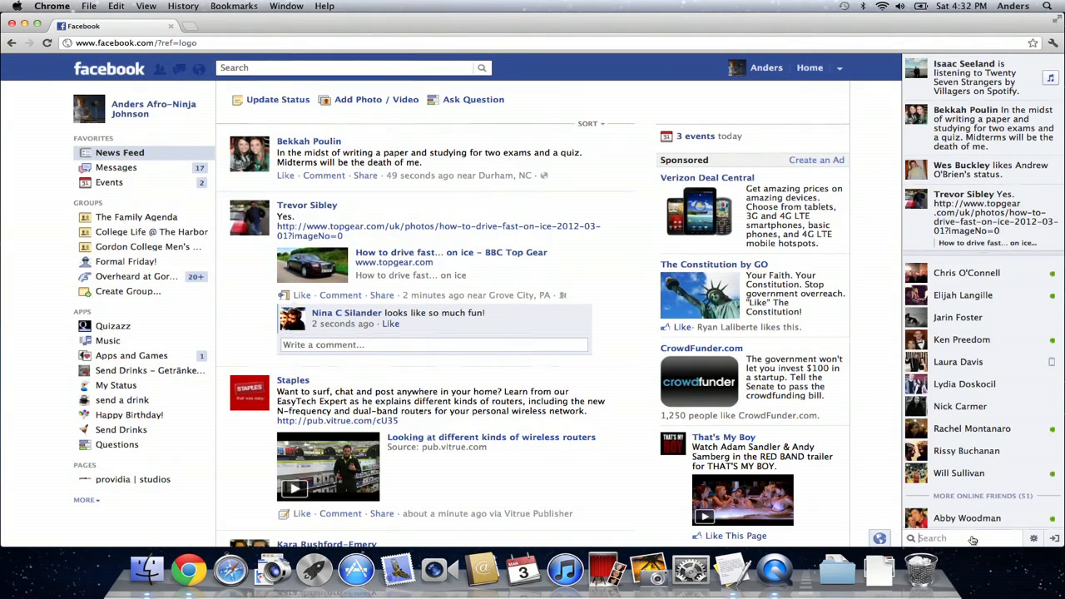
left_click(960, 406)
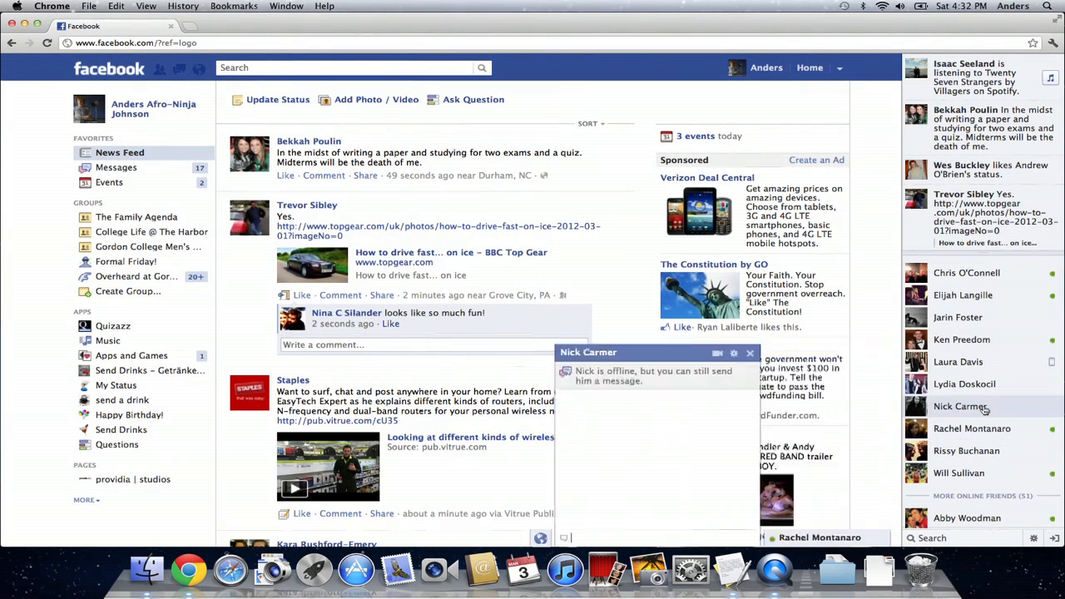